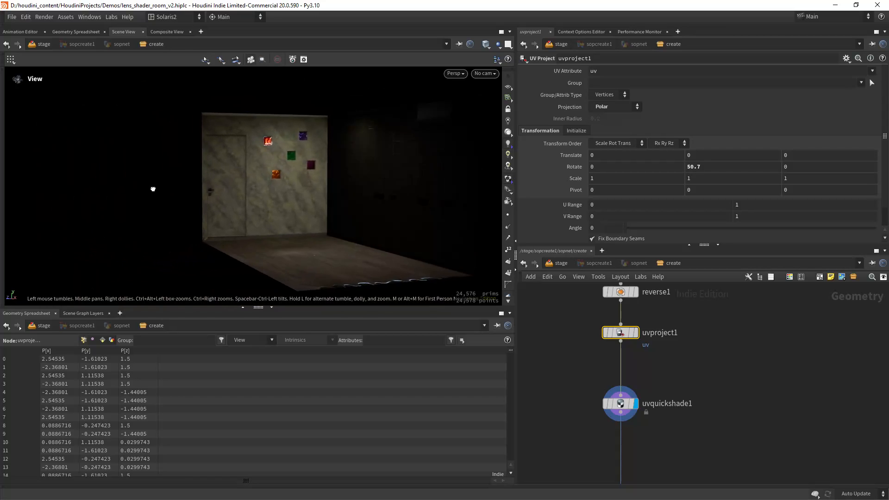
Orbit the viewport around the textured room to inspect its long wall.
drag(154, 189, 264, 158)
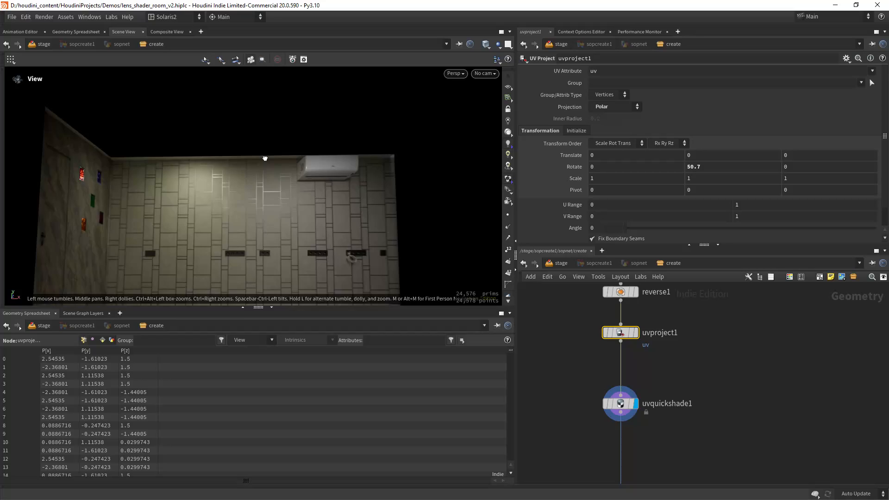
drag(263, 159, 247, 170)
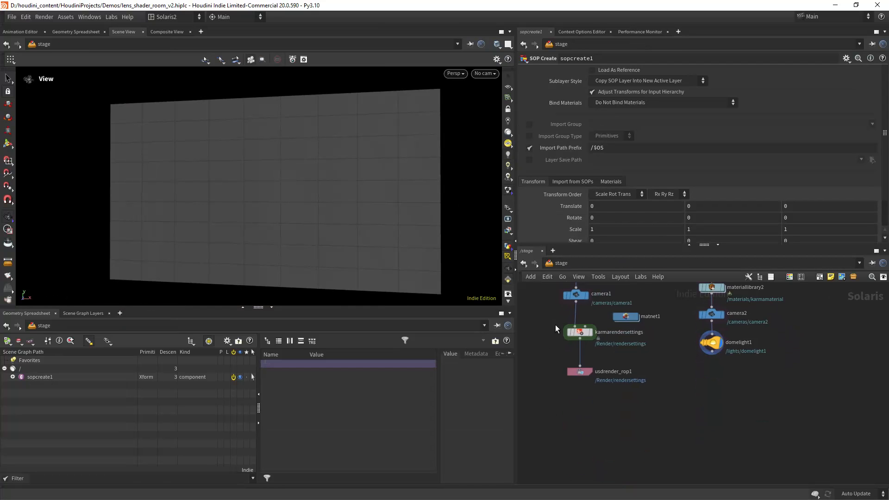
click(485, 73)
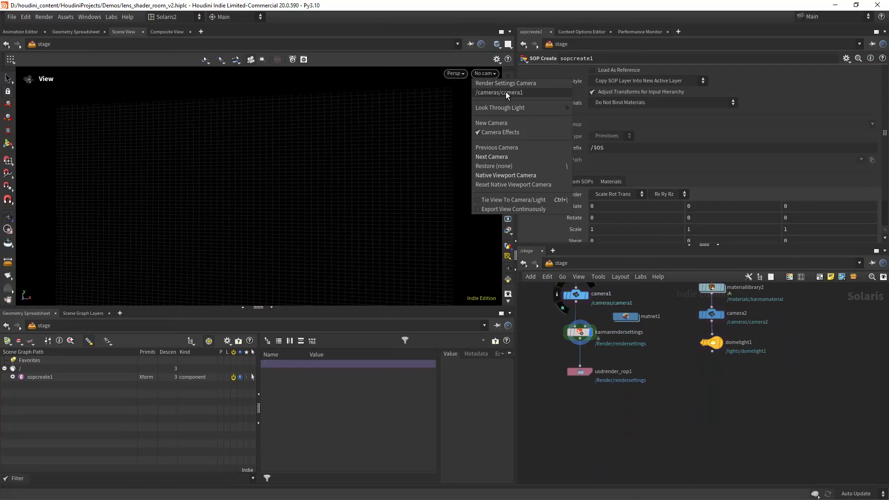
click(499, 92)
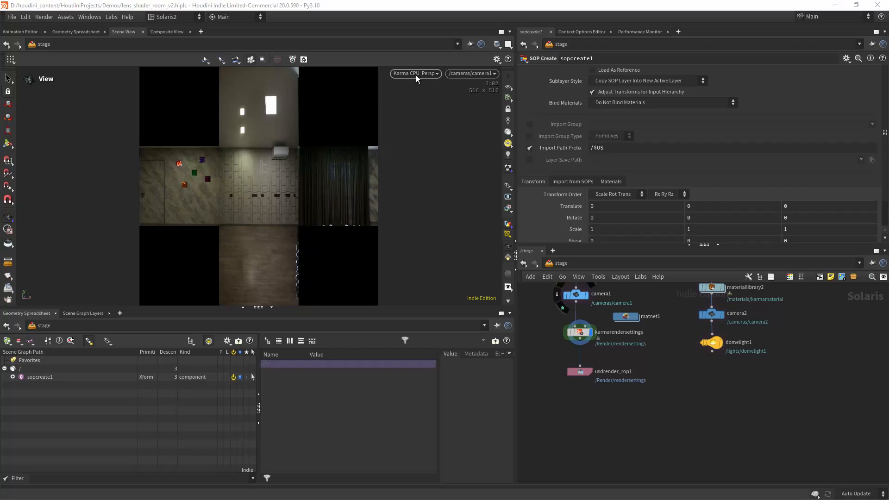
mouse_move(259, 146)
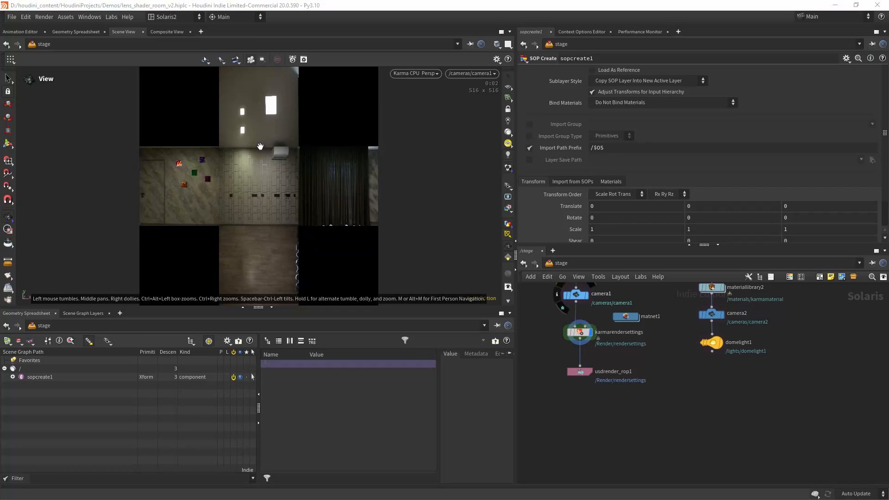
mouse_move(426, 110)
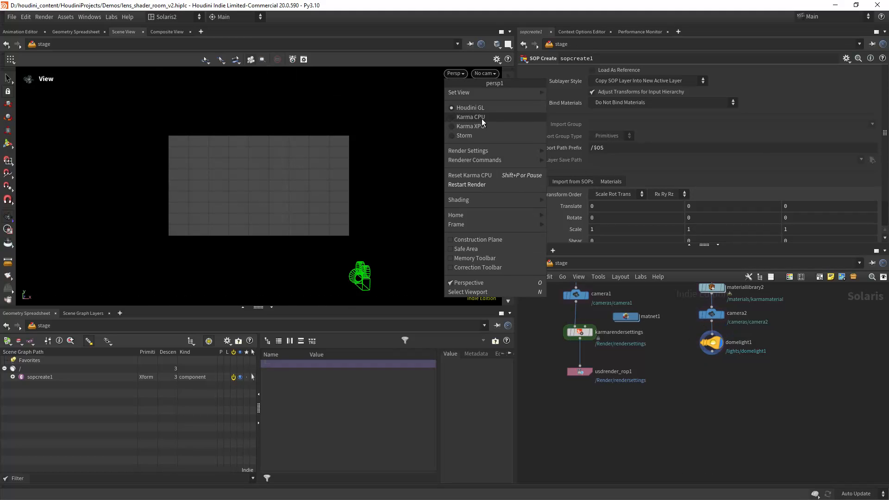
click(470, 126)
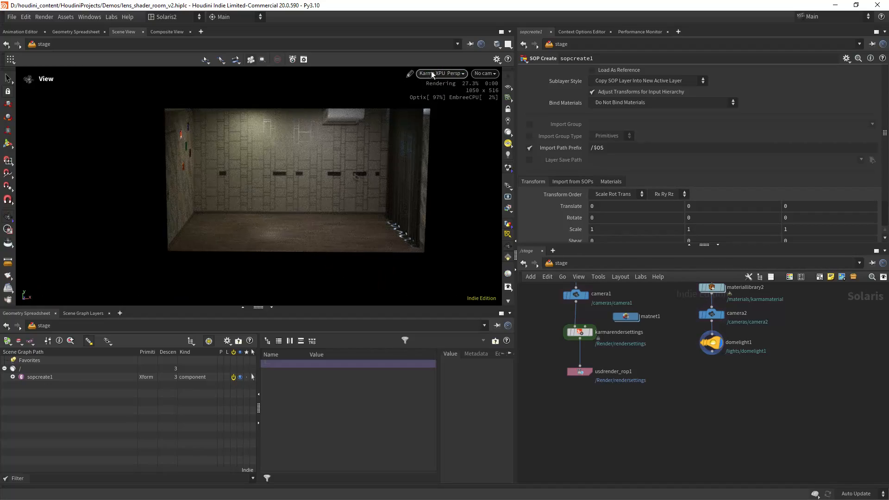
click(442, 74)
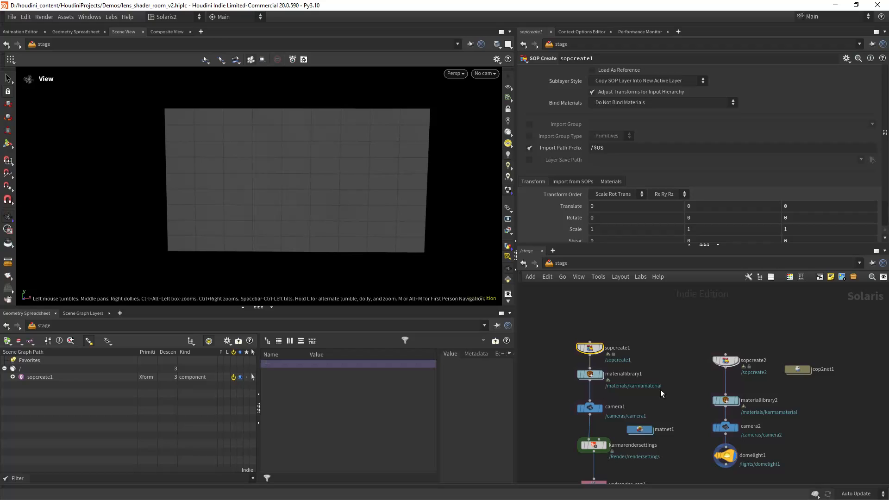
Enter sopcreate1's geometry network and select the subdivide1 node.
click(590, 348)
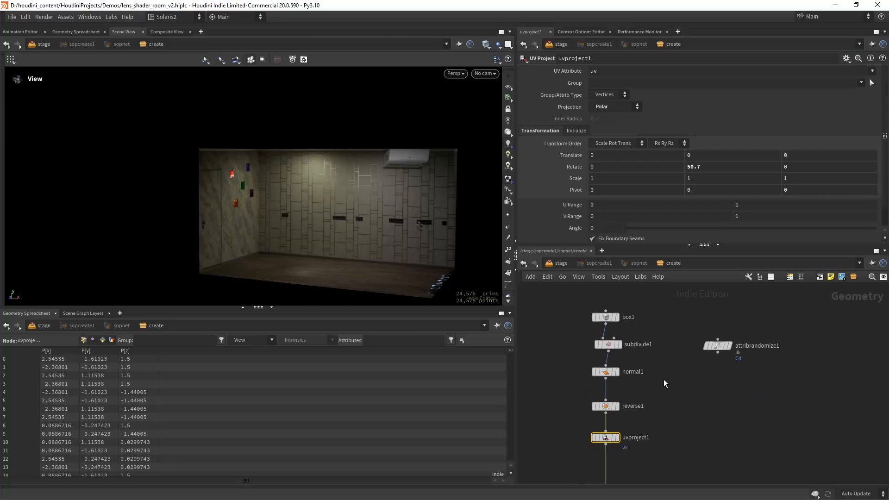
click(604, 326)
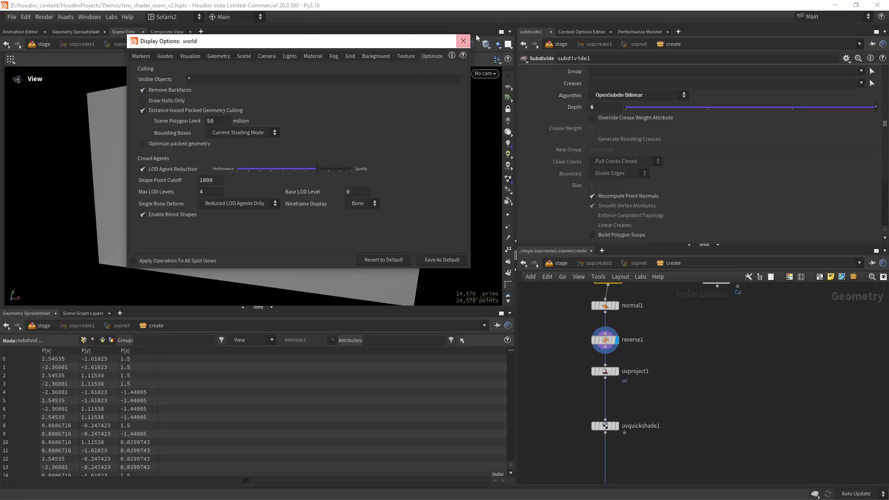
Close Display Options, show uvproject1 as wireframe, and inspect uvquickshade1's texture map.
click(463, 41)
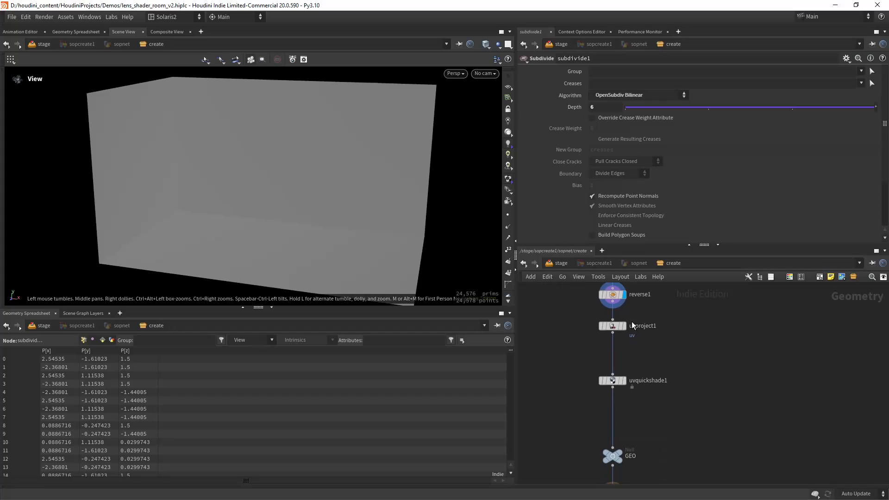
click(613, 325)
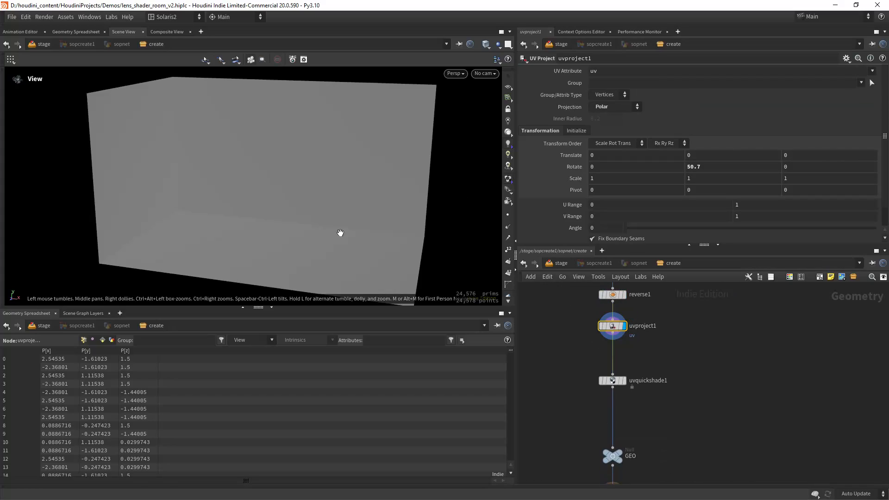
key(w)
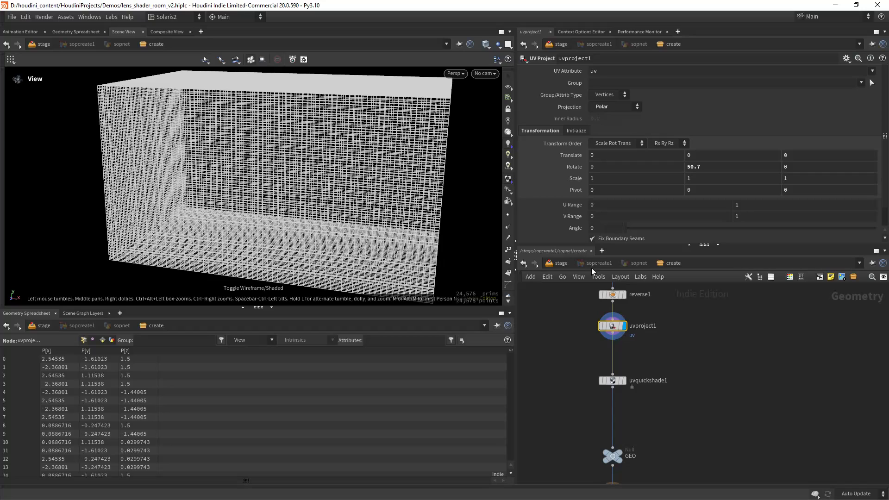
click(612, 380)
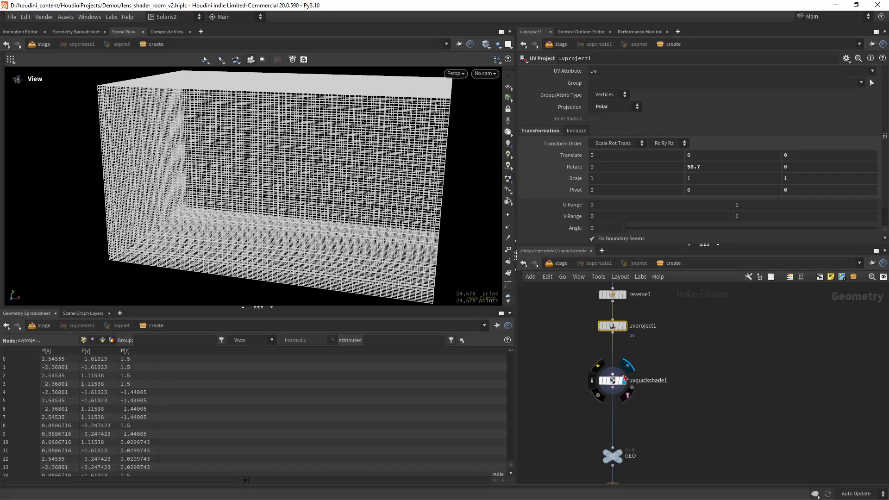
click(612, 380)
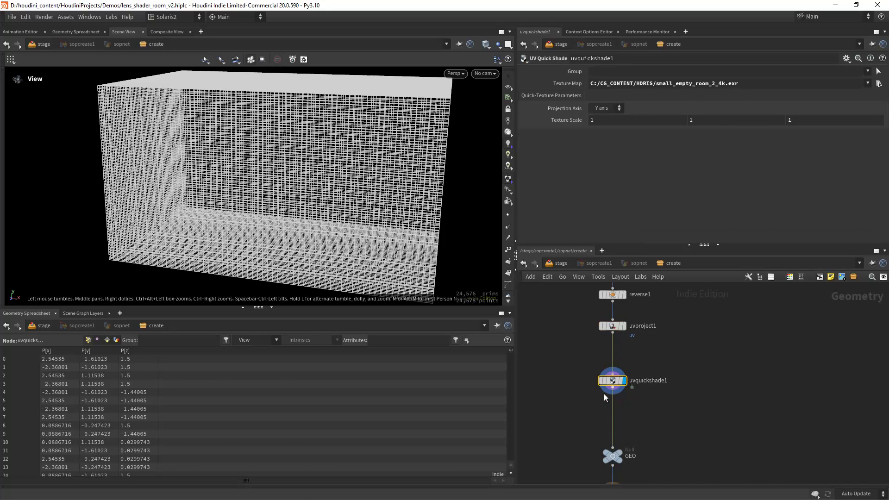
Review the GEO, uvproject1 and box1 parameters, toggle the box handles, then return to /stage.
click(612, 457)
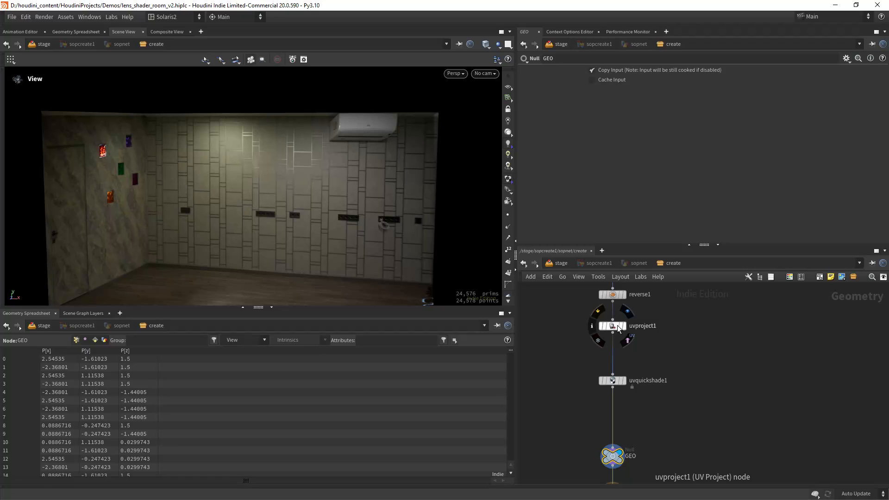
click(612, 325)
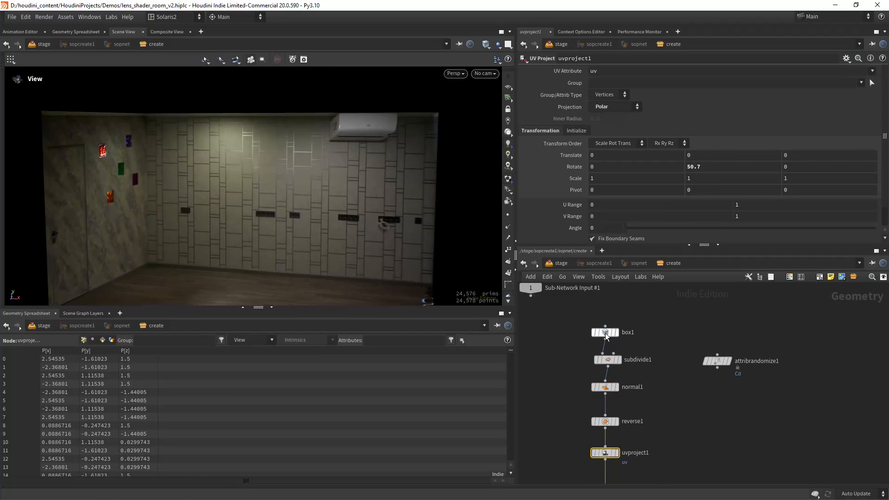
click(604, 333)
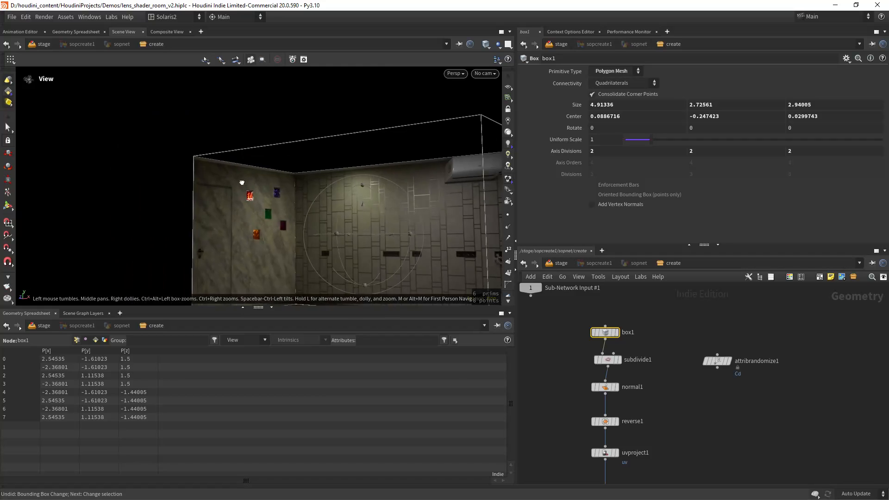
click(8, 263)
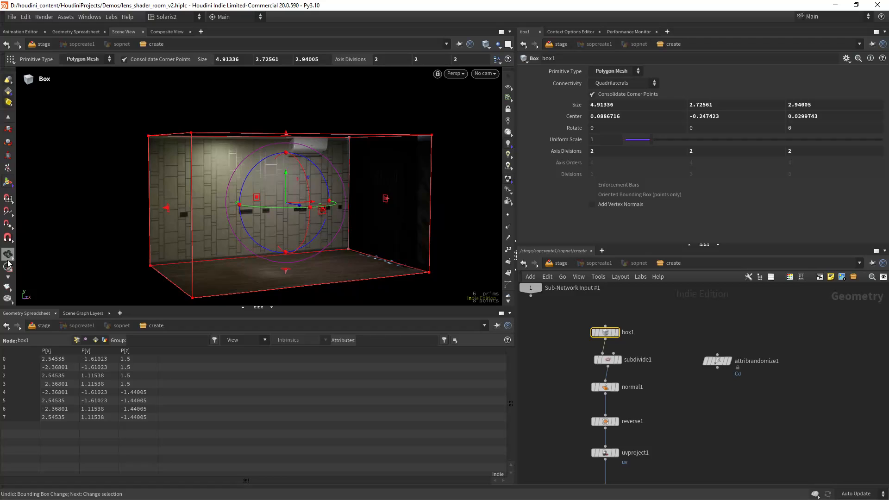
click(8, 259)
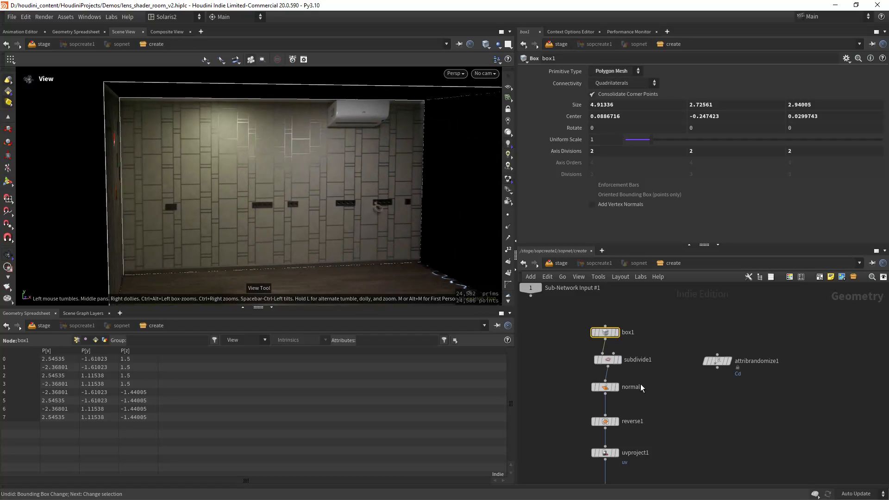
scroll(down, 3)
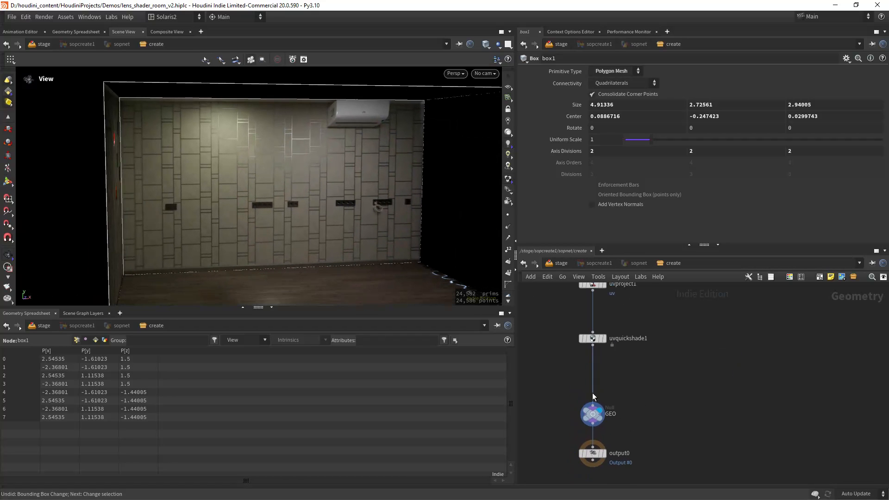
click(593, 414)
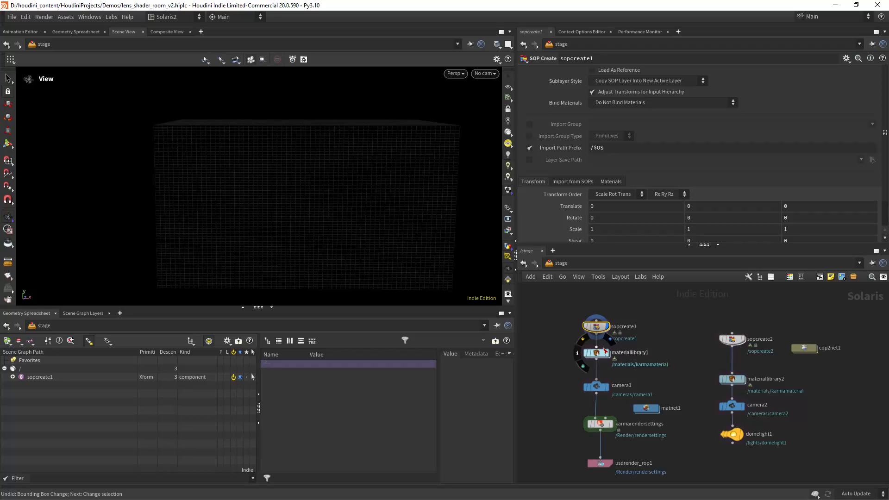
Dive into materiallibrary1 and open the karmamaterial shader network.
double_click(596, 352)
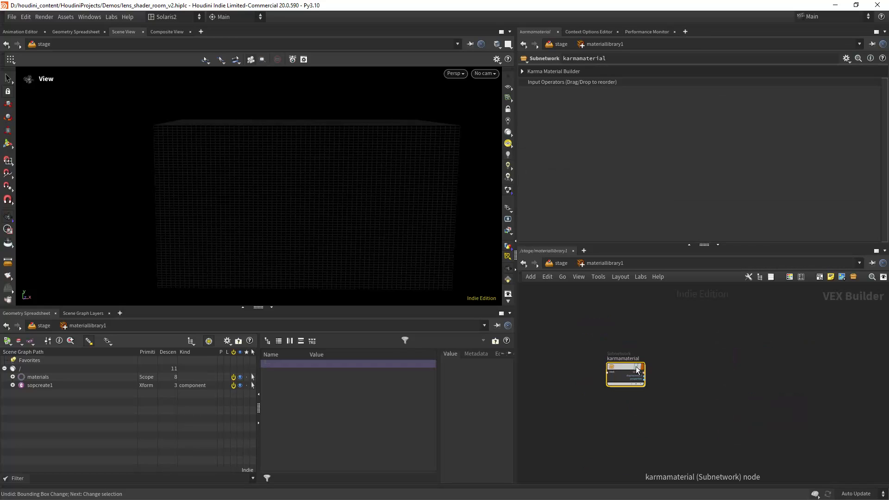
double_click(625, 375)
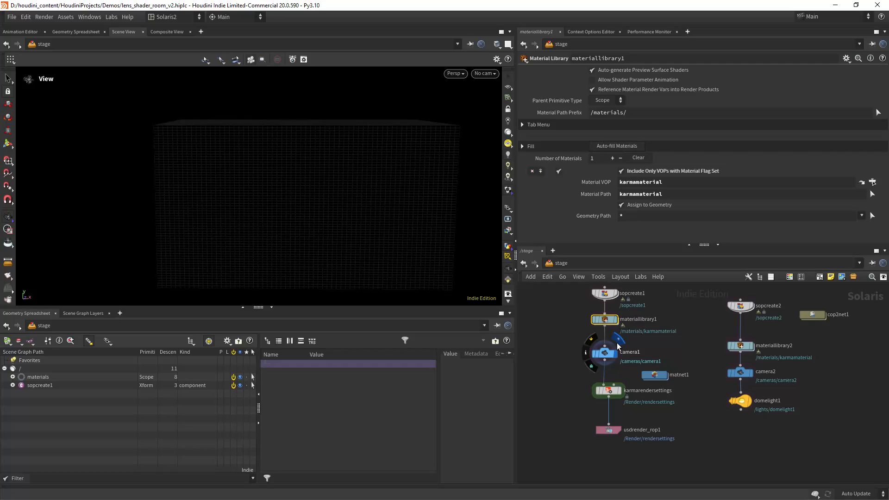
click(604, 351)
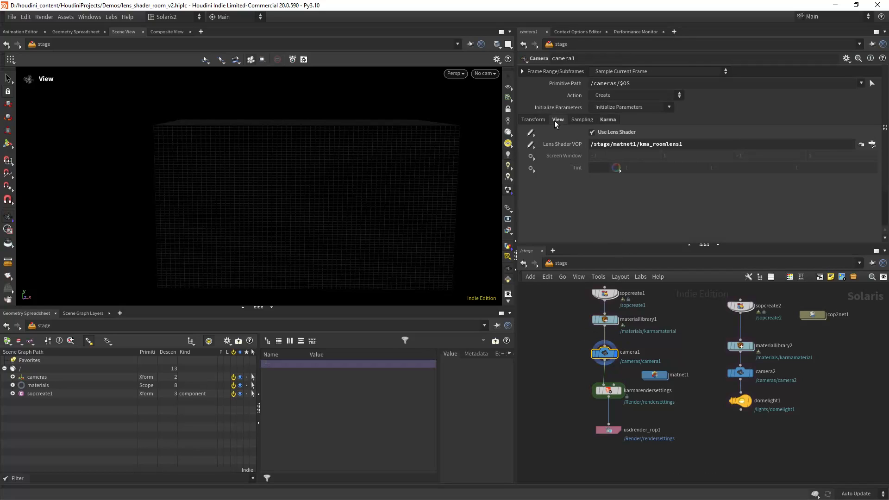
click(533, 119)
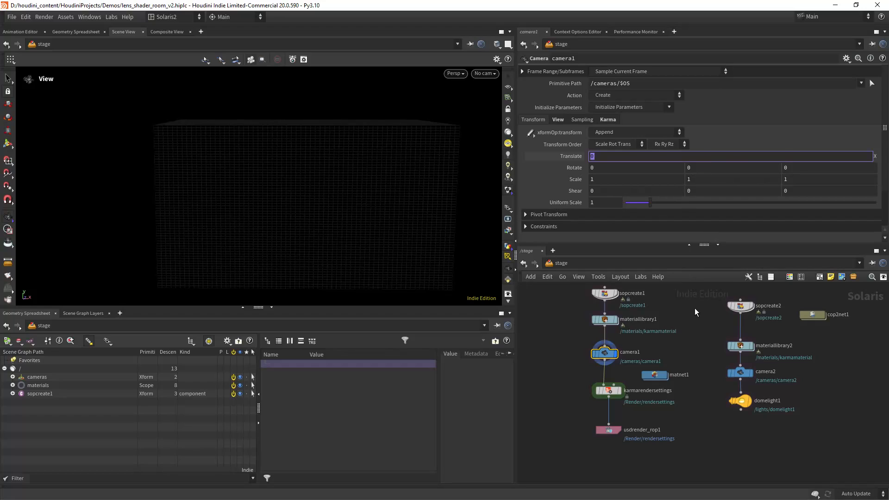
click(558, 119)
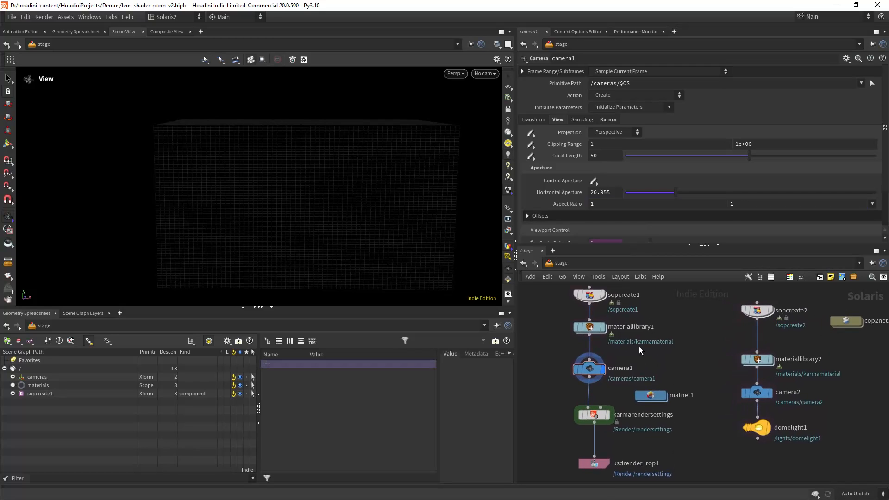
click(609, 119)
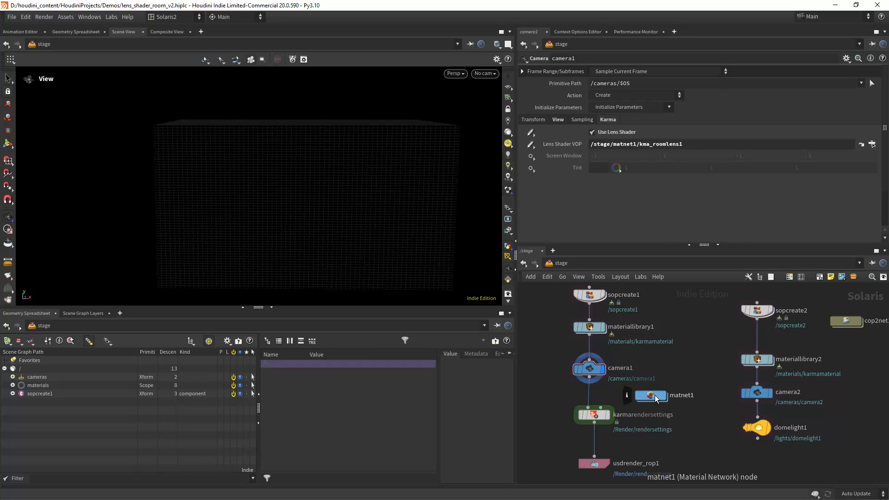
double_click(651, 395)
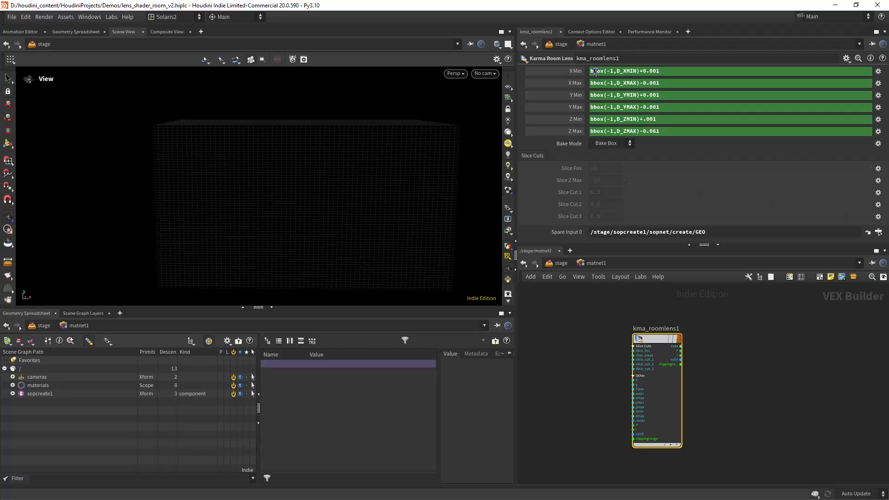
double_click(631, 71)
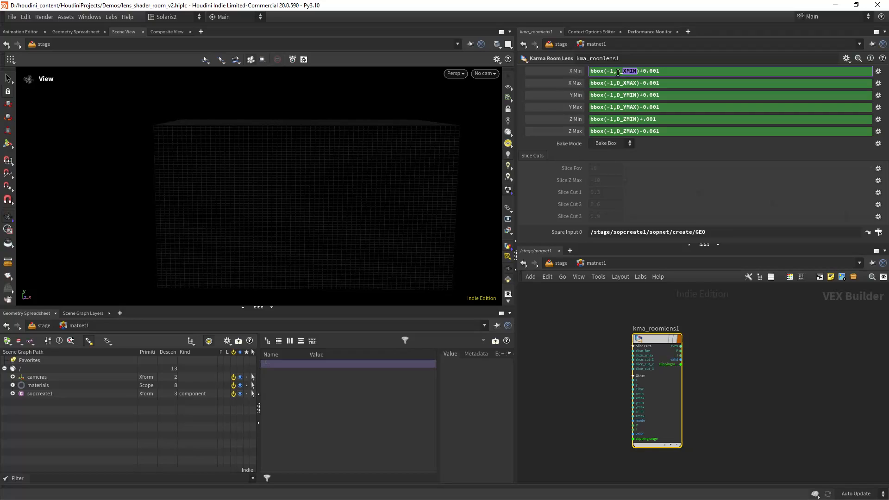
click(647, 82)
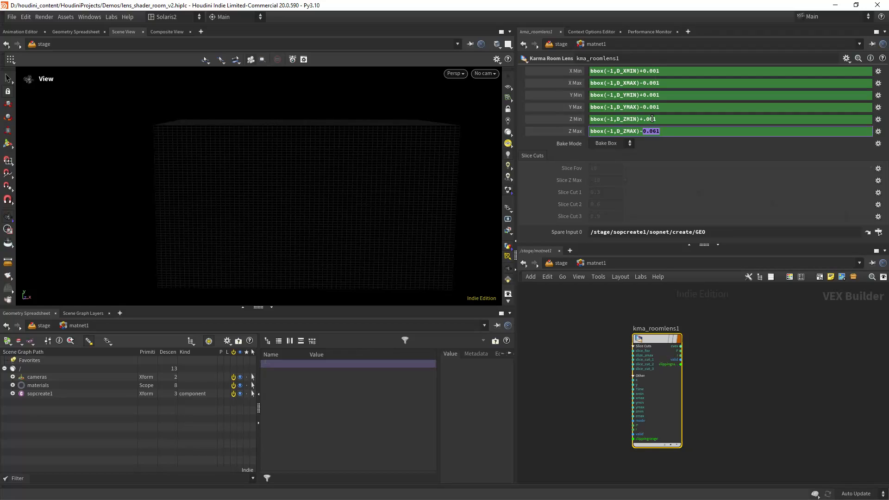
click(653, 71)
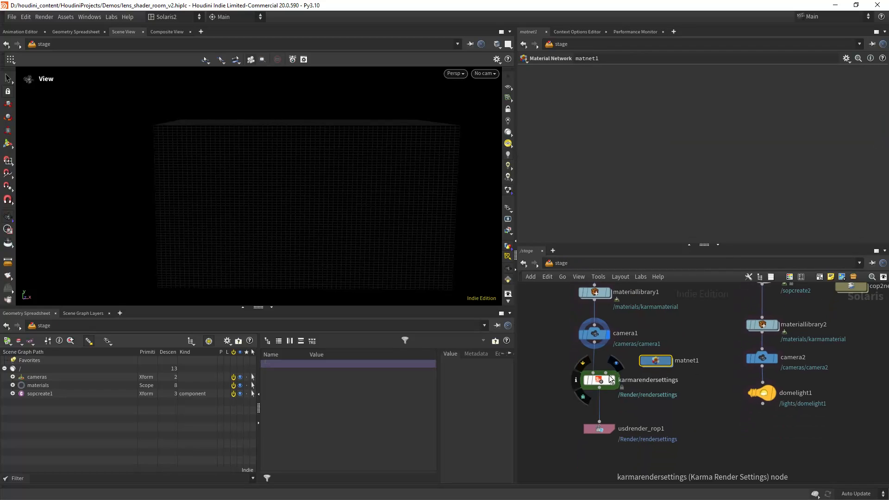
Inspect karmarendersettings' primary samples and render the viewport with Karma CPU.
click(599, 379)
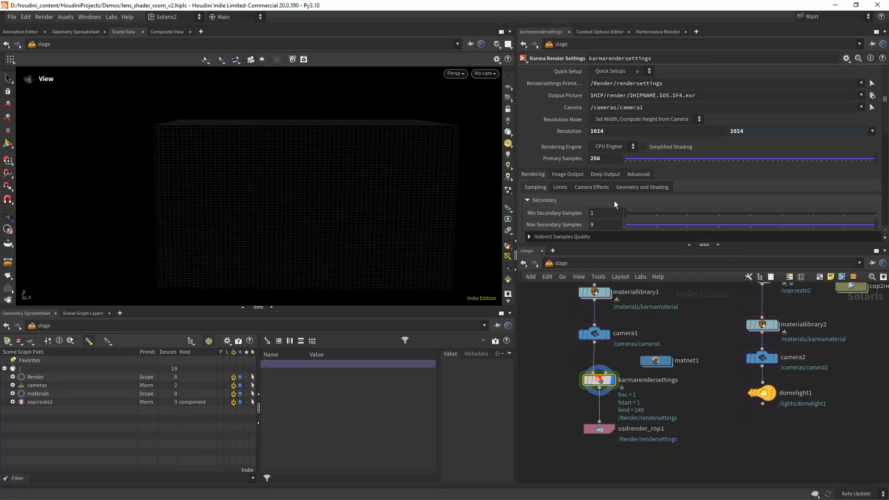
triple_click(596, 159)
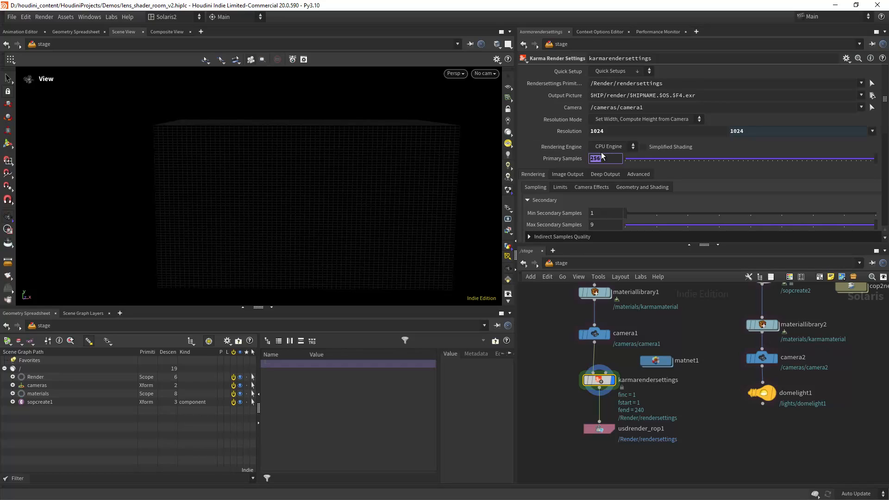
click(483, 73)
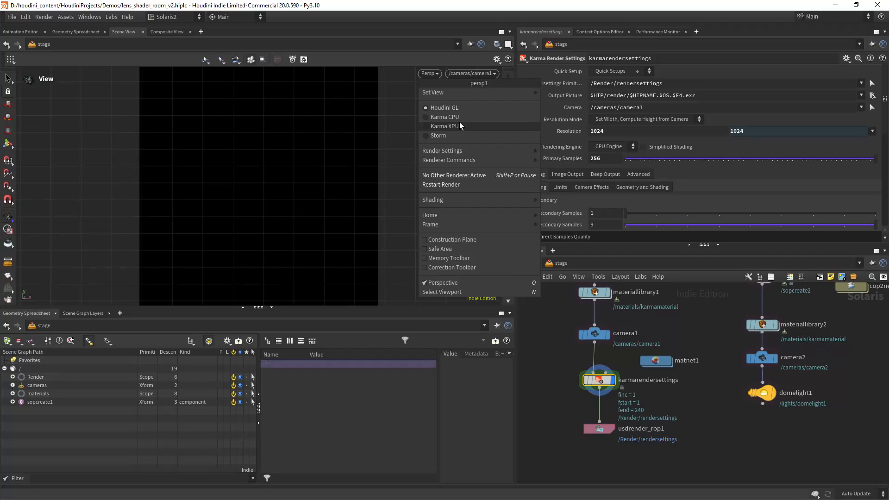
click(445, 117)
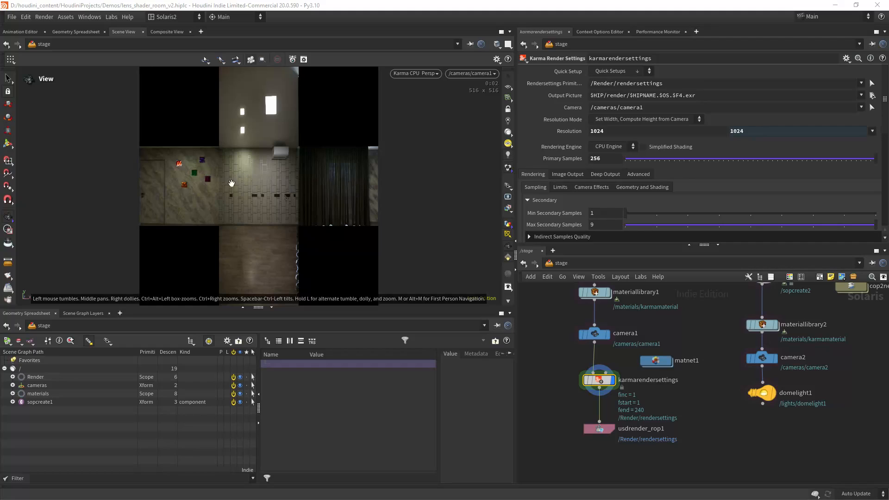
mouse_move(268, 147)
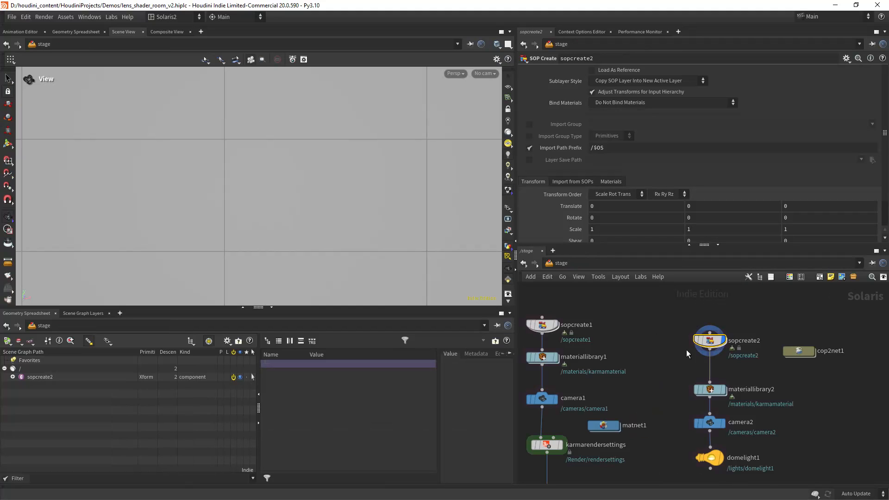
double_click(710, 389)
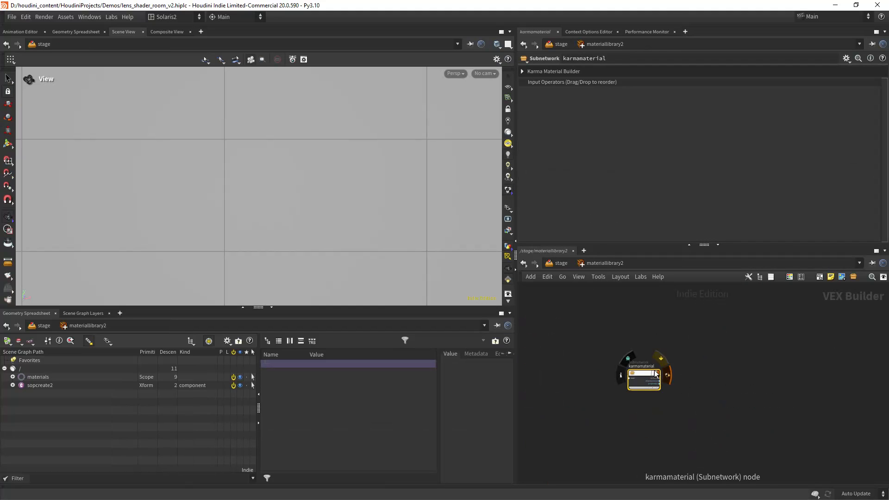
double_click(643, 377)
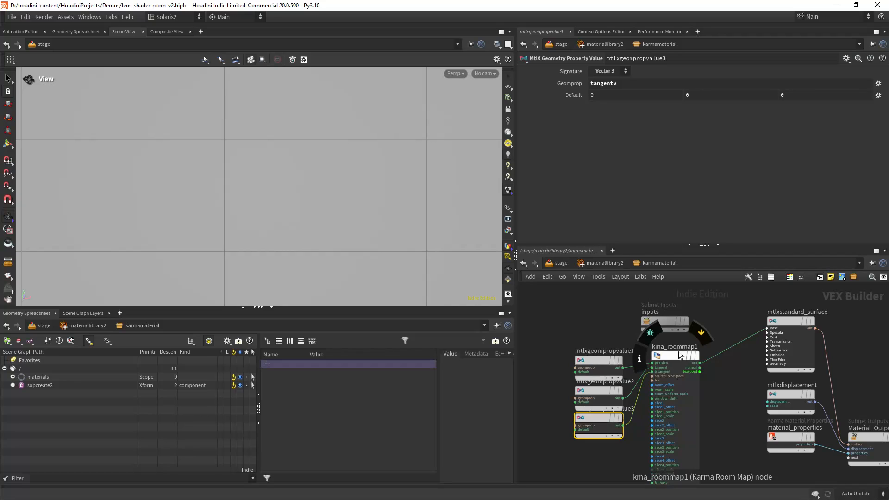
click(675, 356)
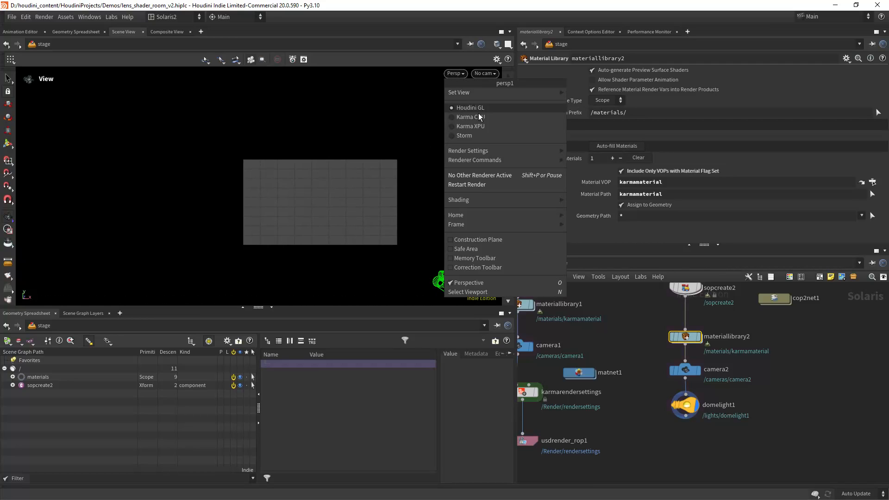
click(470, 126)
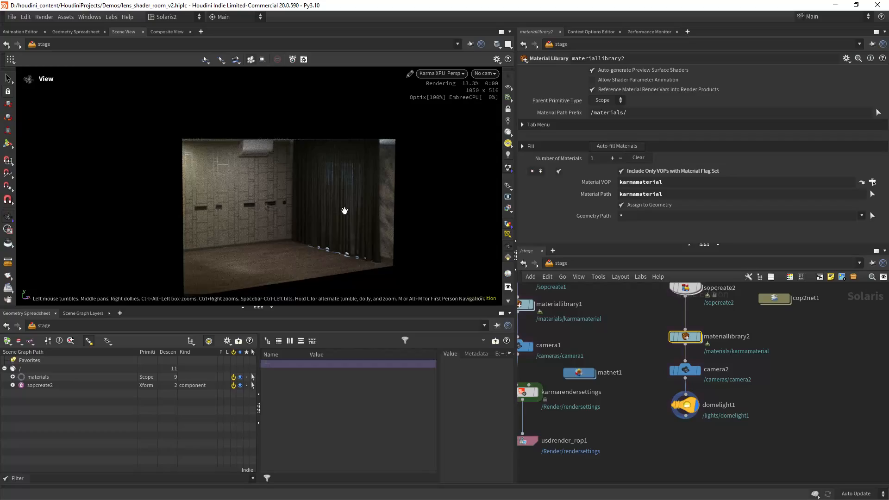
drag(344, 211, 332, 193)
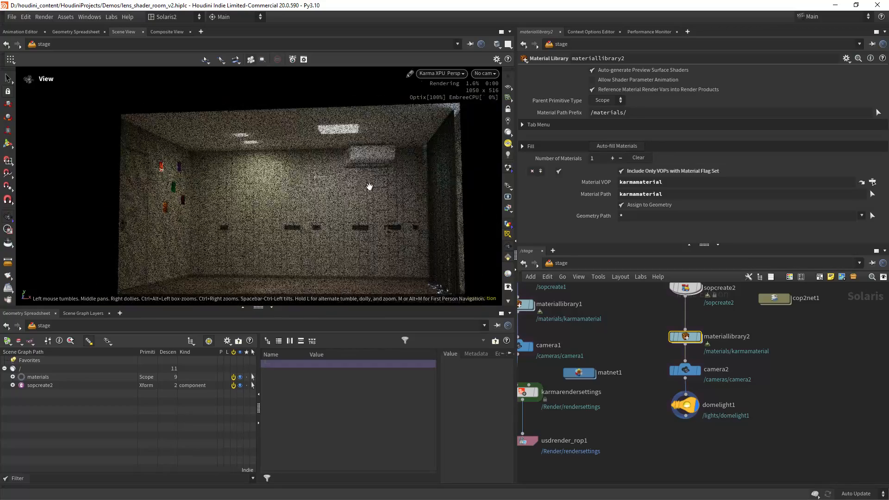
click(439, 74)
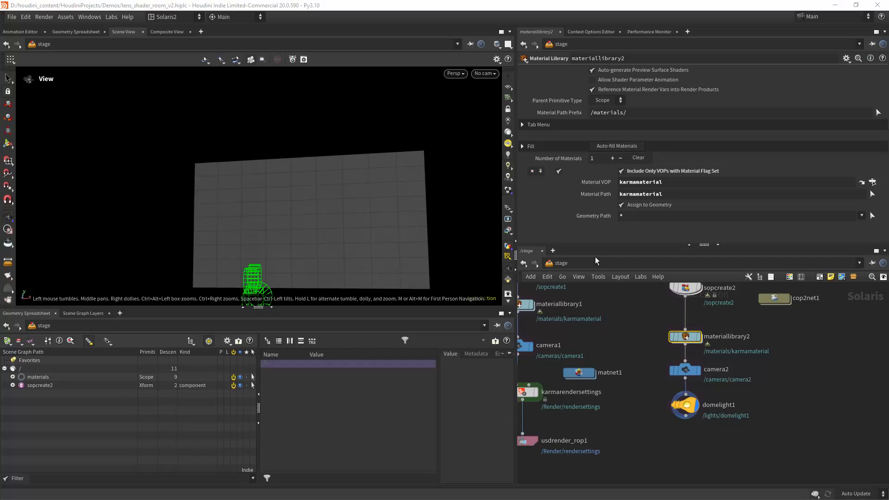
double_click(685, 337)
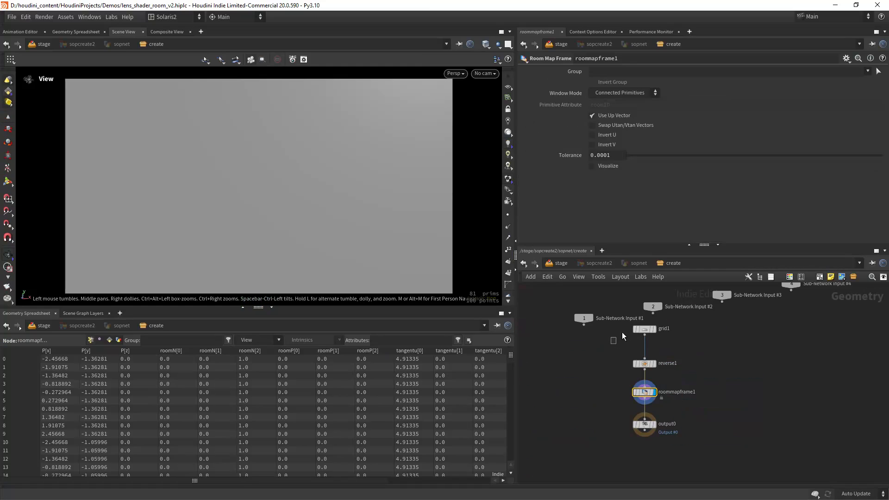
click(644, 329)
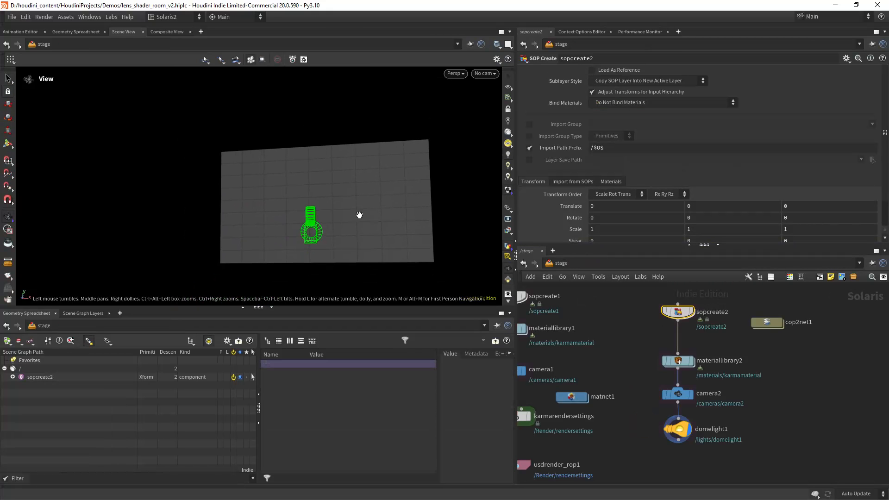
Render the room-mapped grid with Karma XPU and orbit to check the parallax.
click(483, 74)
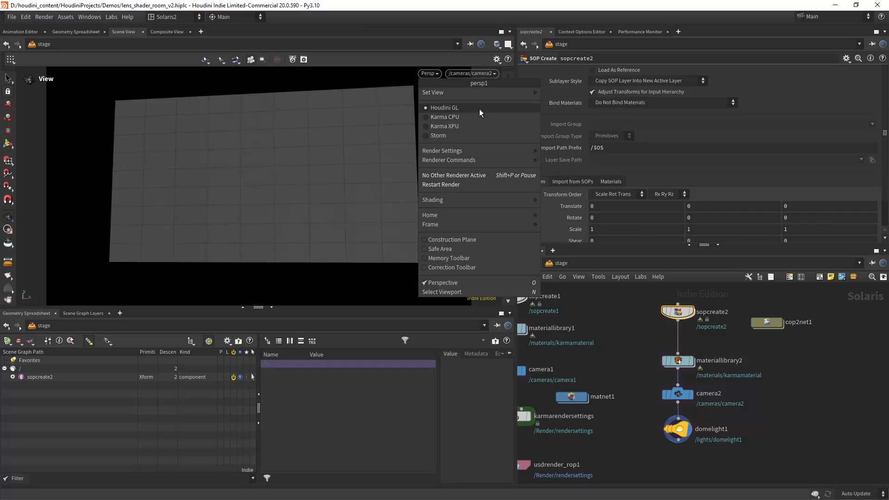
click(445, 126)
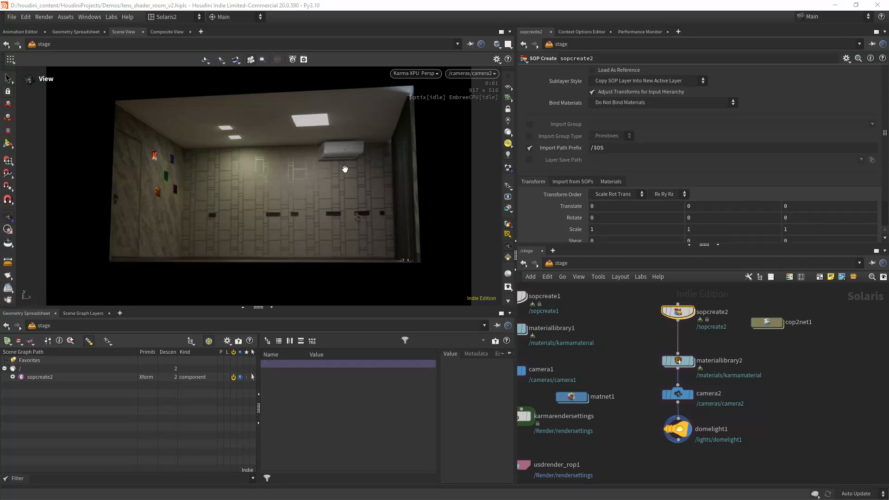
mouse_move(325, 203)
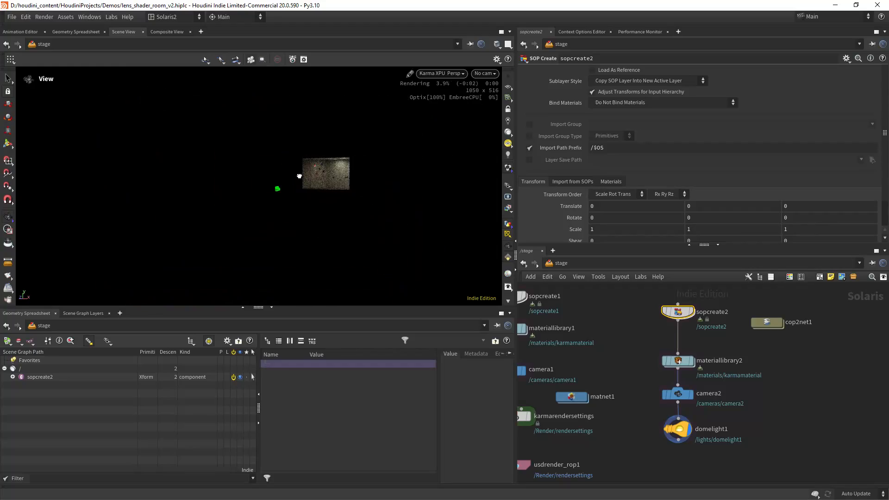
drag(300, 176, 344, 184)
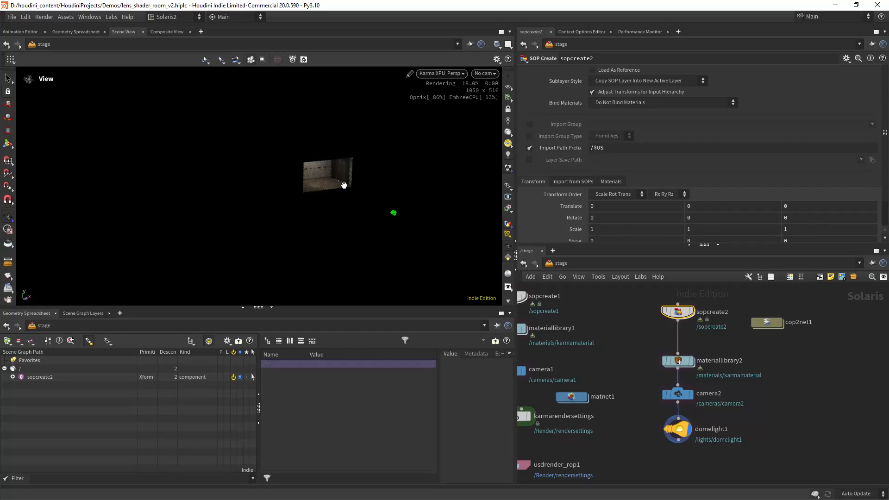